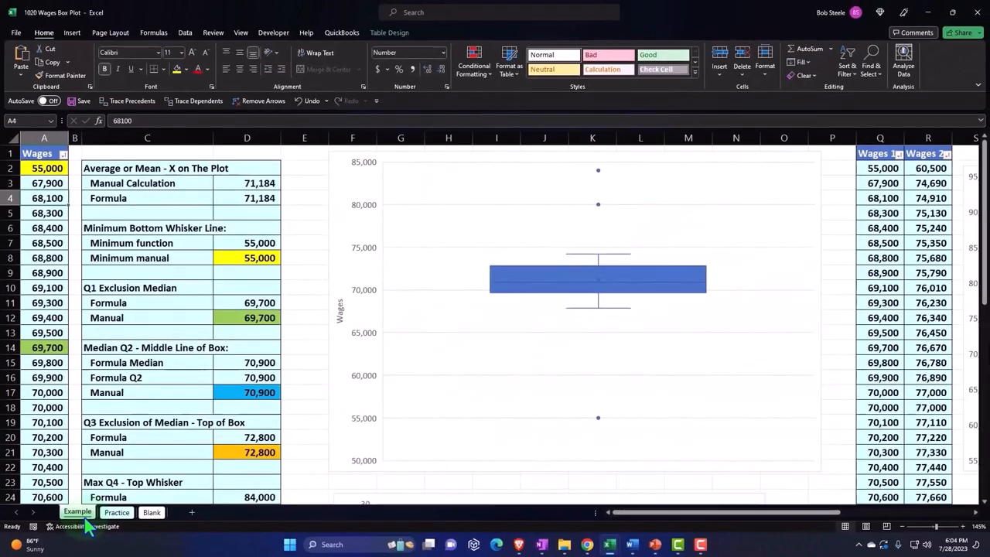
# - Scroll through the current sheet to review its contents
pyautogui.click(43, 214)
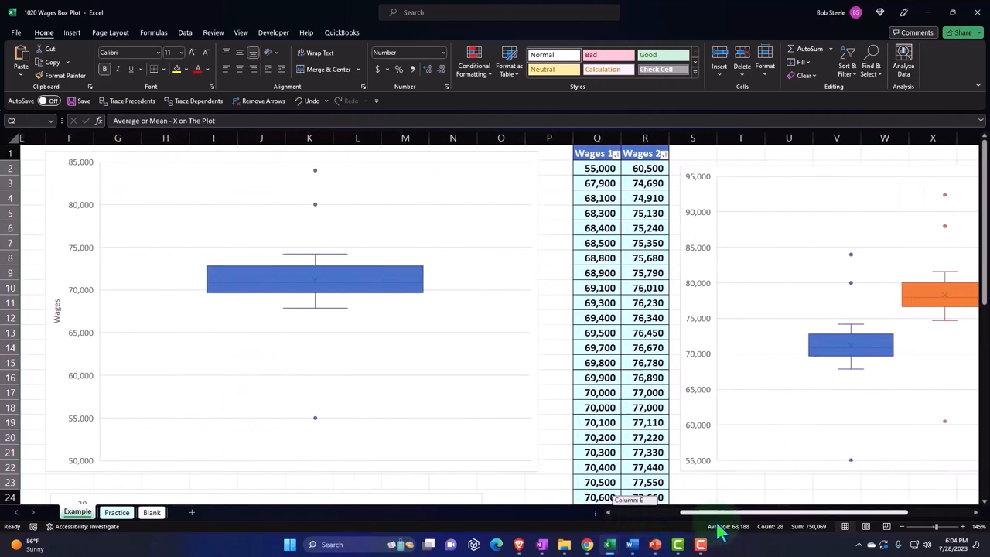
pyautogui.hscroll(3)
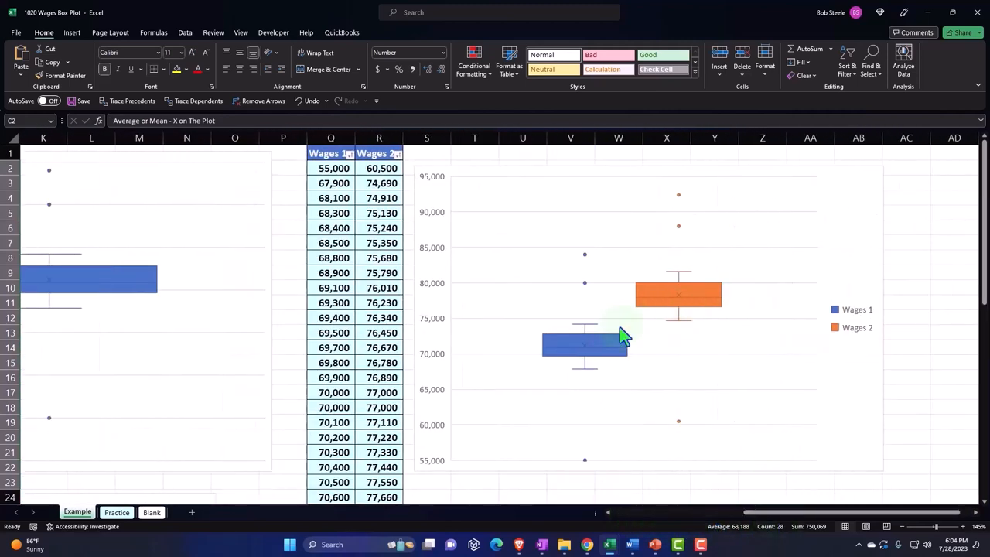
pyautogui.moveTo(624, 337)
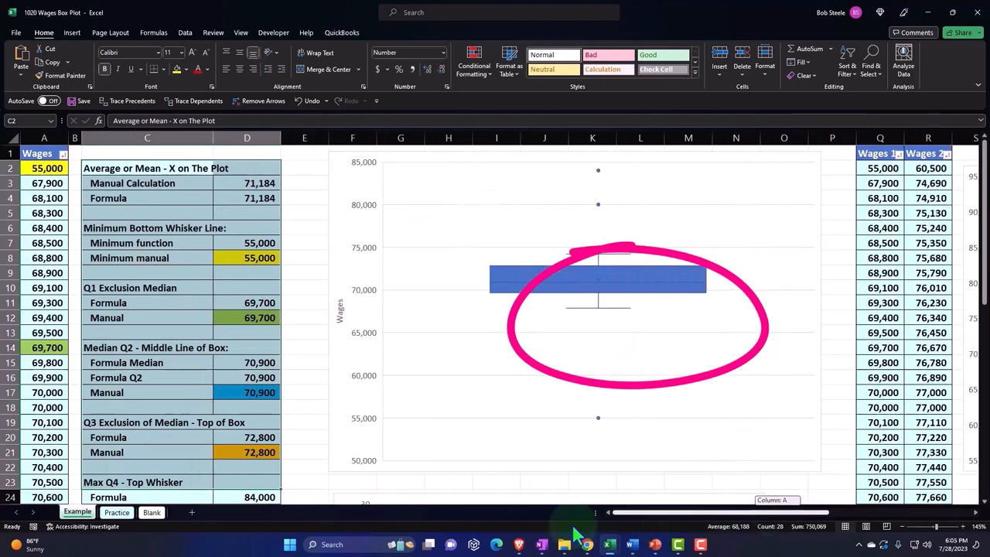
pyautogui.scroll(-3)
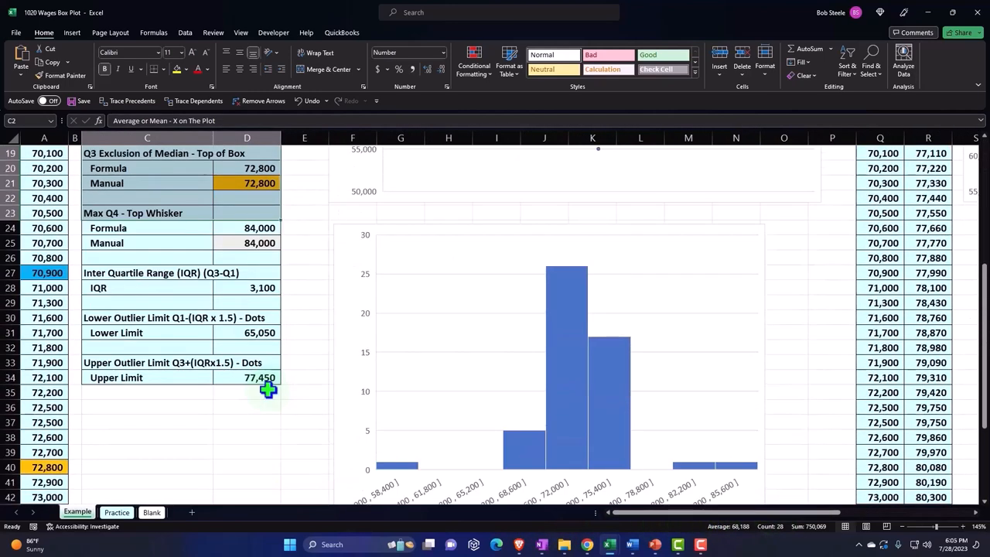
pyautogui.scroll(-3)
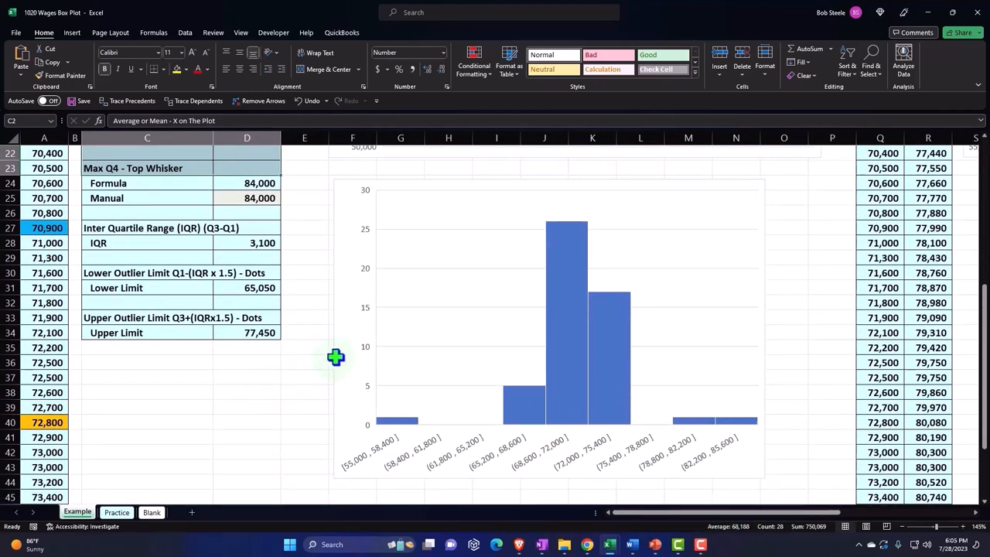
pyautogui.moveTo(336, 356)
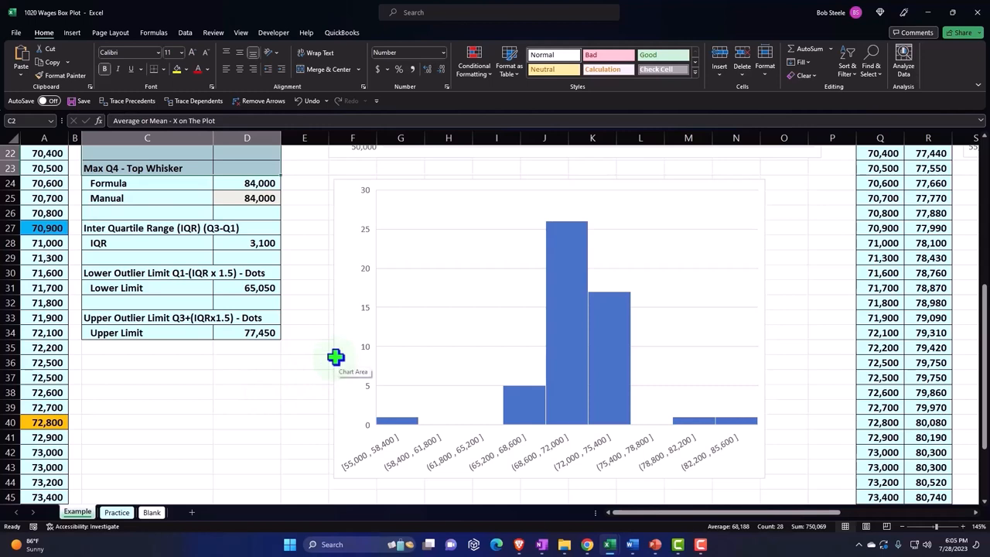
pyautogui.moveTo(150, 375)
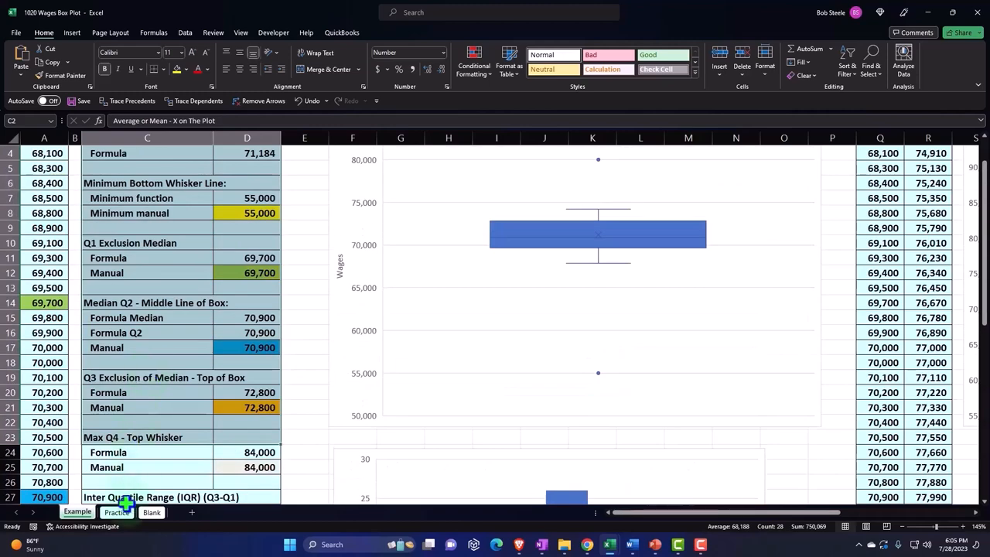
# - Switch via the Practice sheet to the Blank sheet and scroll through its raw wage column
pyautogui.click(116, 512)
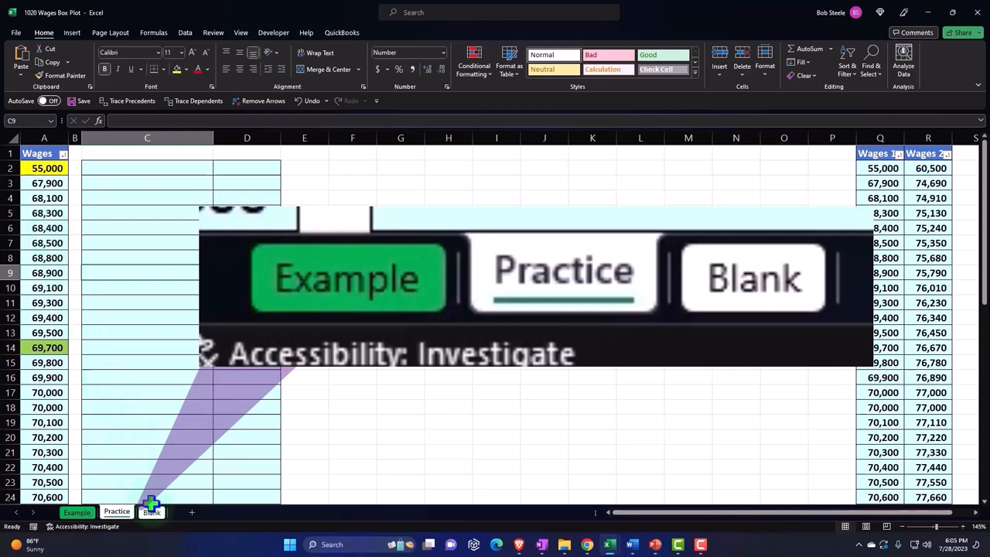
pyautogui.click(152, 510)
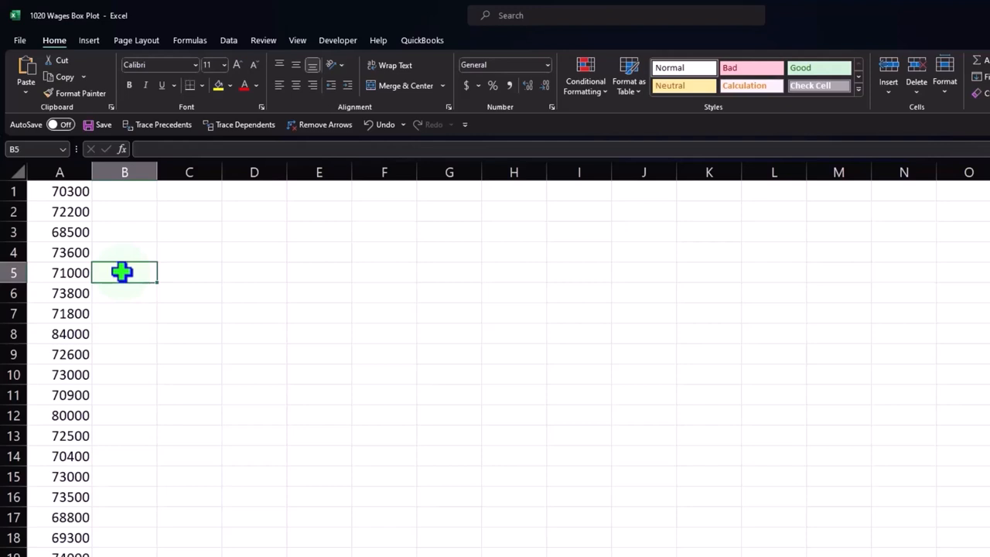
pyautogui.scroll(-3)
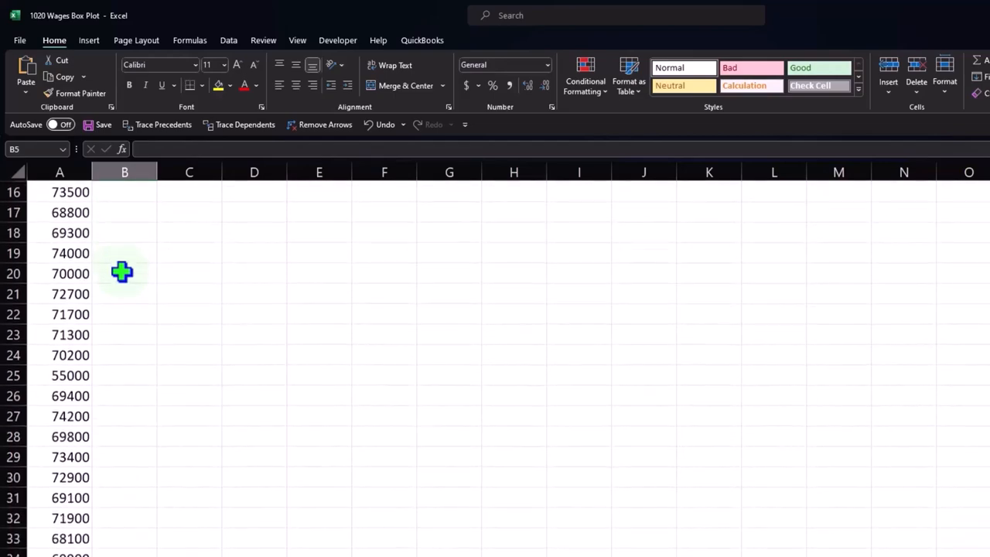
pyautogui.scroll(-3)
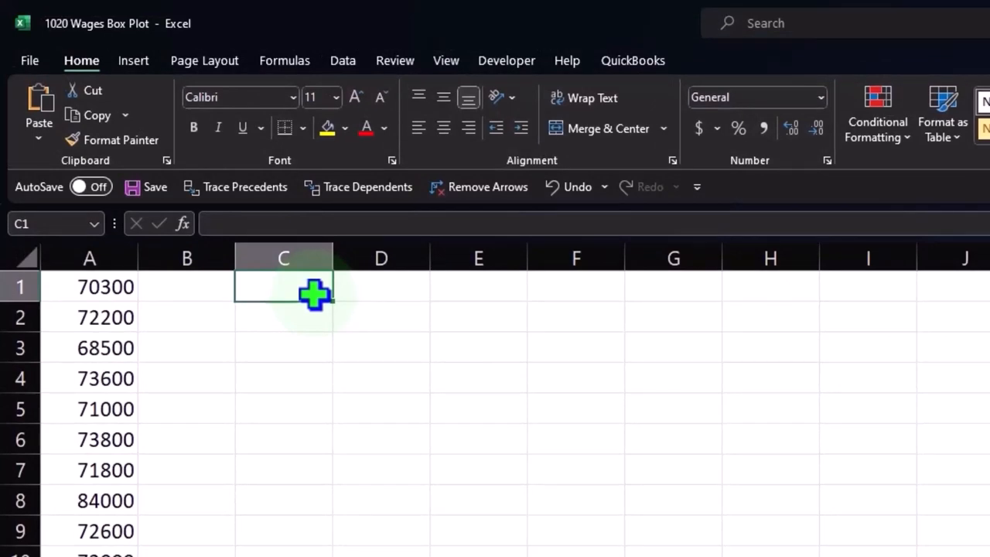
pyautogui.write('=')
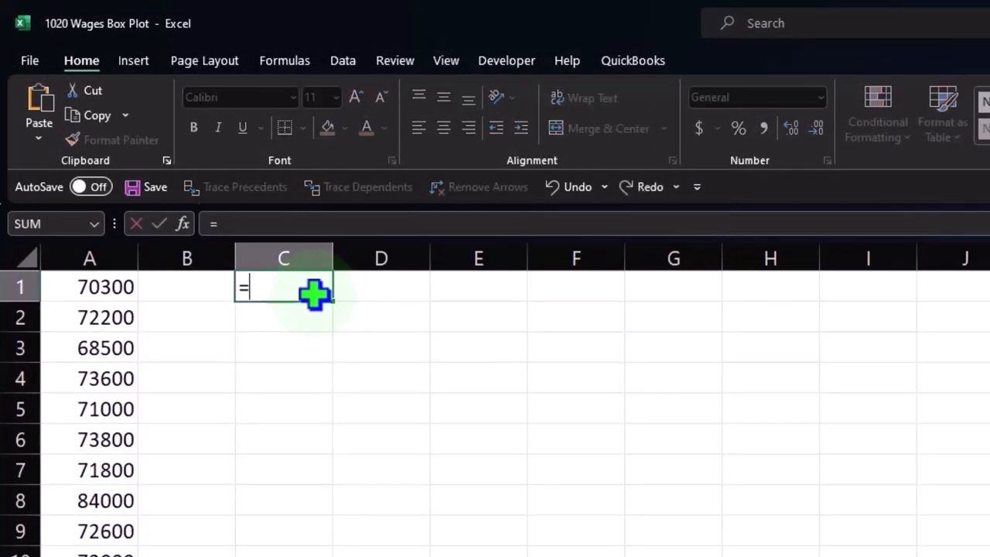
pyautogui.write('rand')
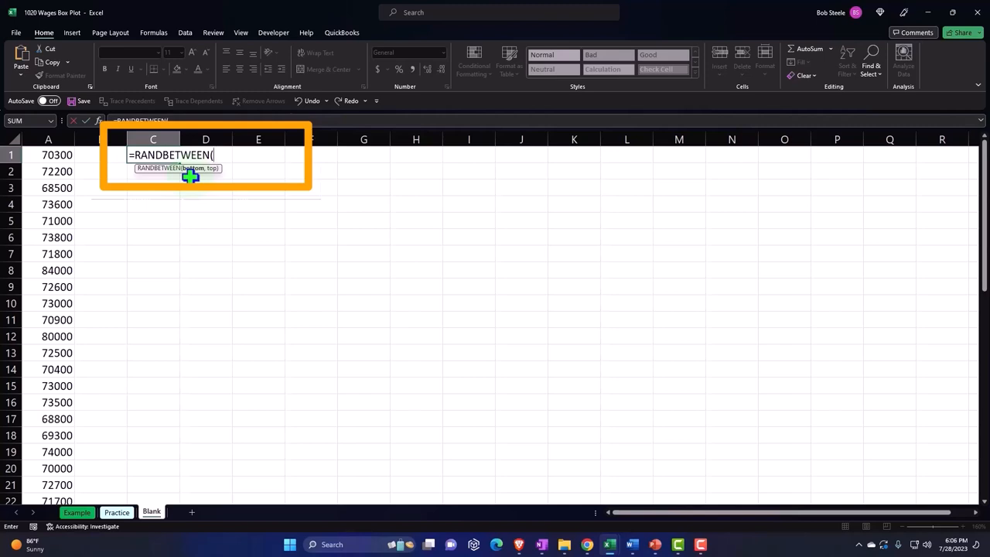
pyautogui.write('65000')
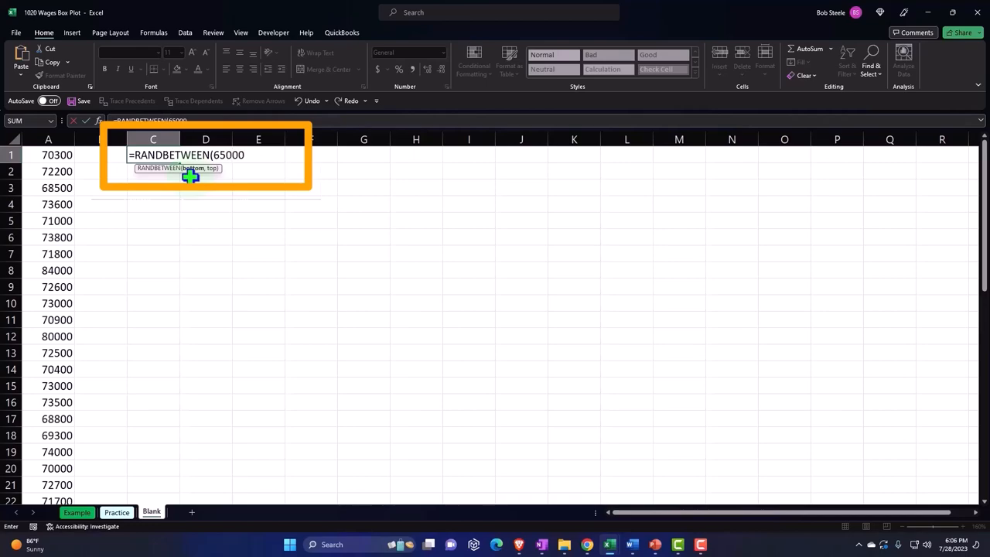
pyautogui.write(',')
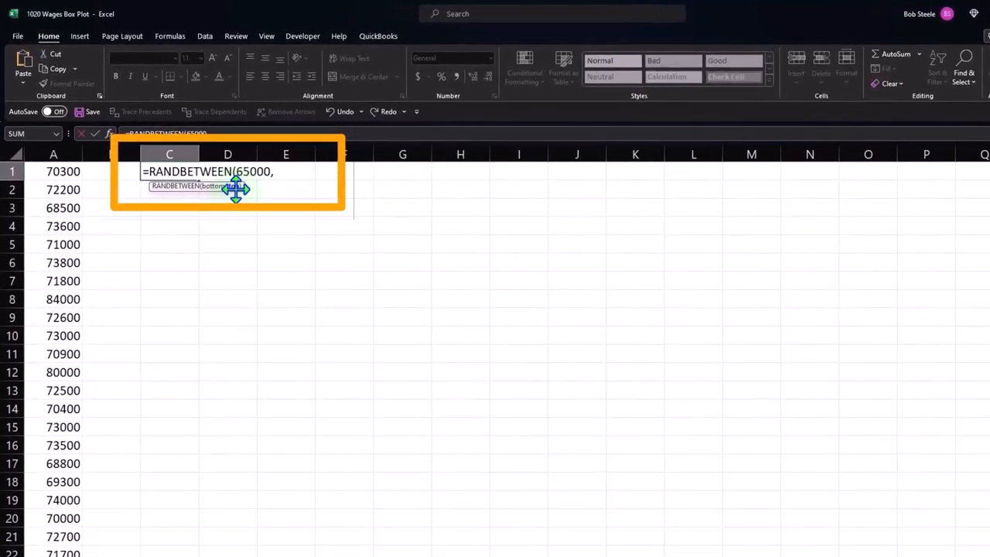
pyautogui.write('7')
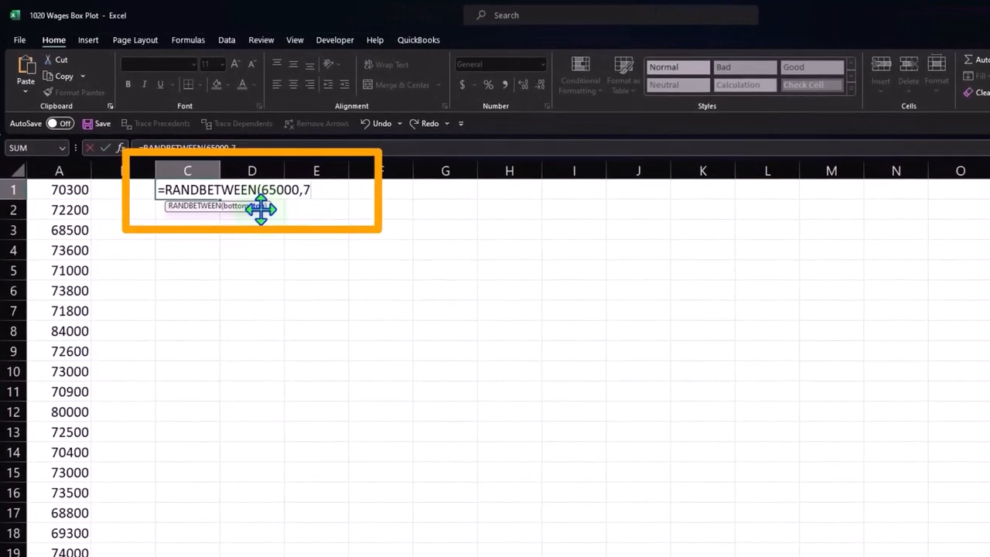
pyautogui.write('5000')
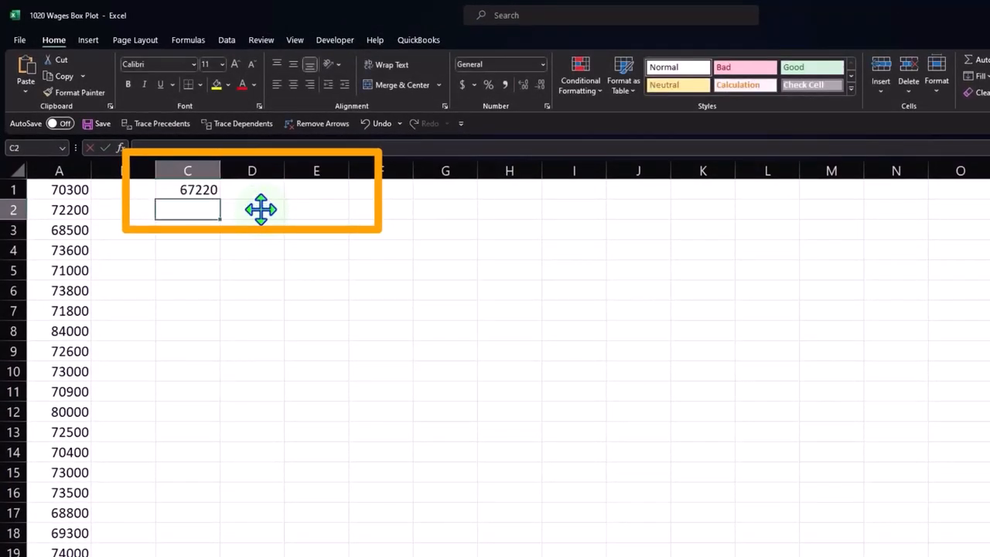
pyautogui.click(187, 189)
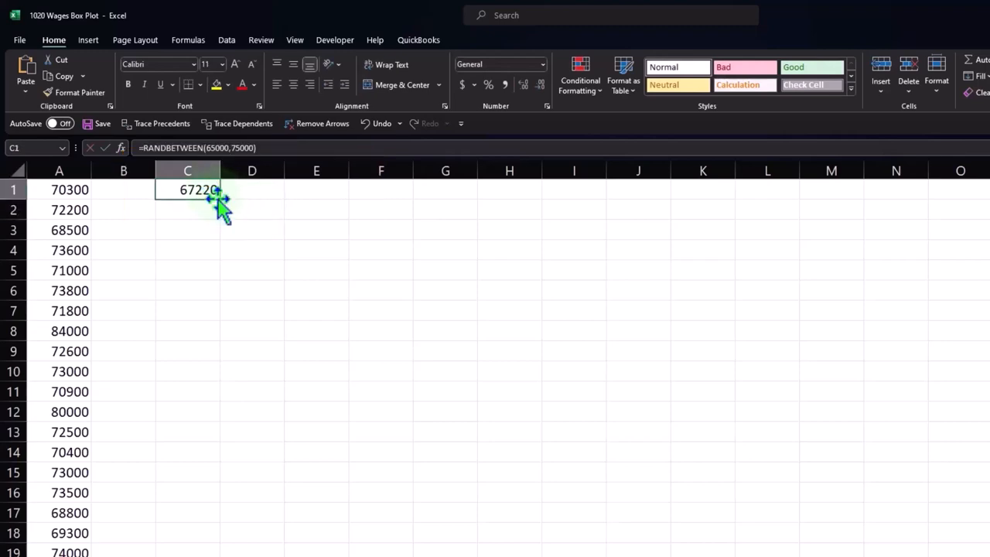
pyautogui.scroll(-3)
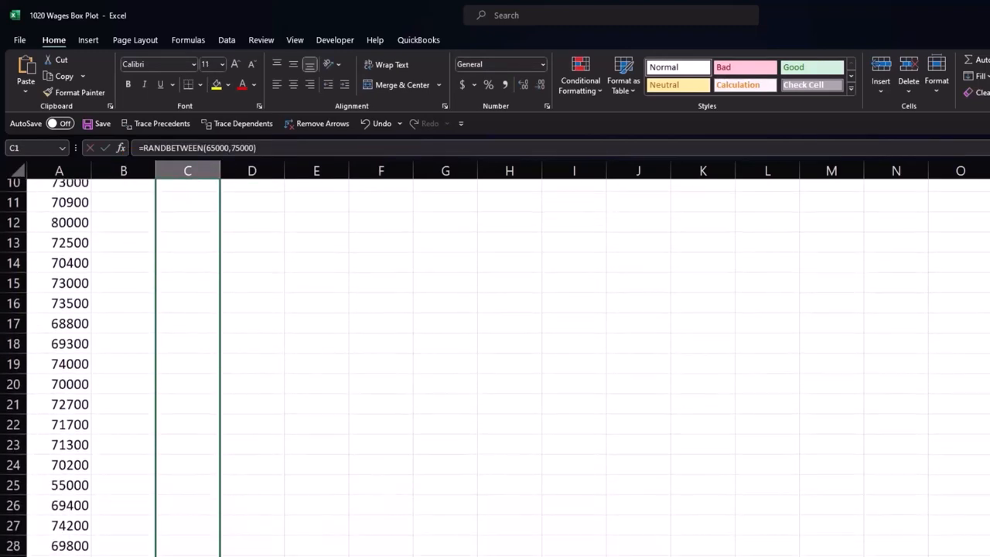
pyautogui.scroll(-3)
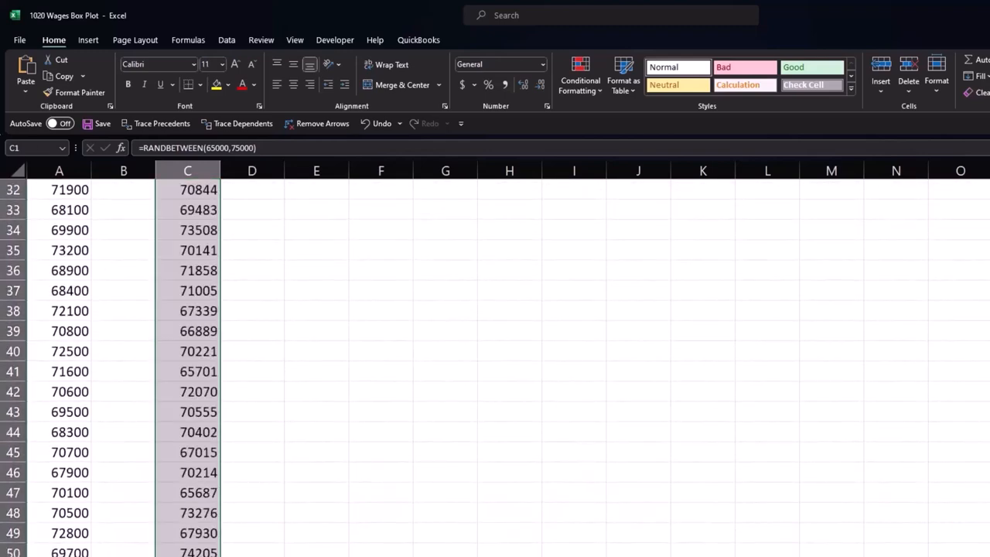
pyautogui.moveTo(288, 423)
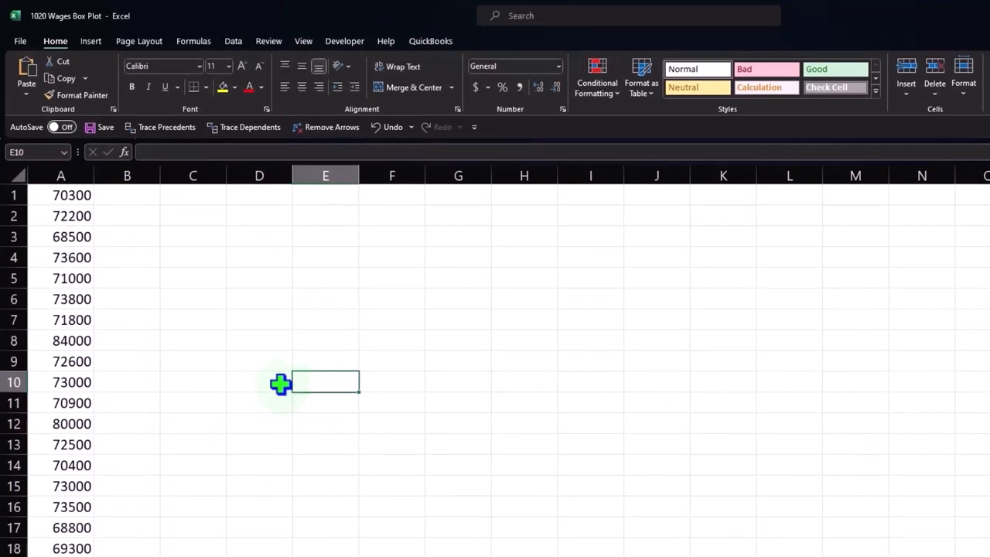
pyautogui.moveTo(125, 246)
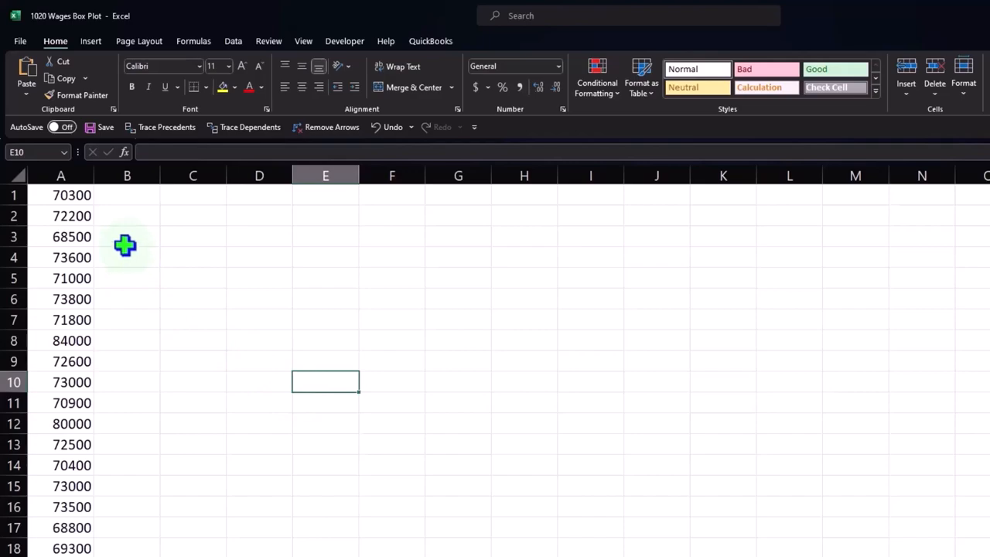
pyautogui.moveTo(601, 504)
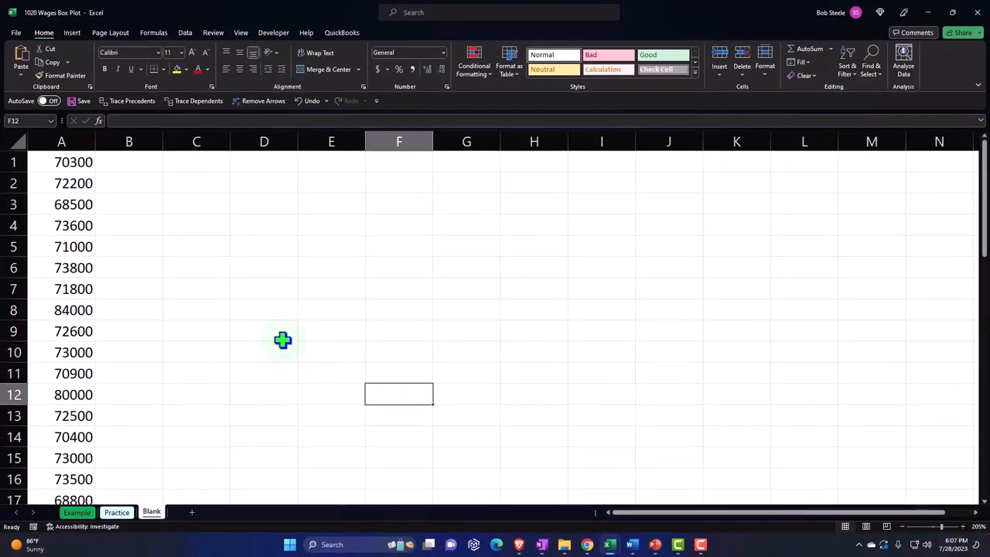
pyautogui.moveTo(173, 268)
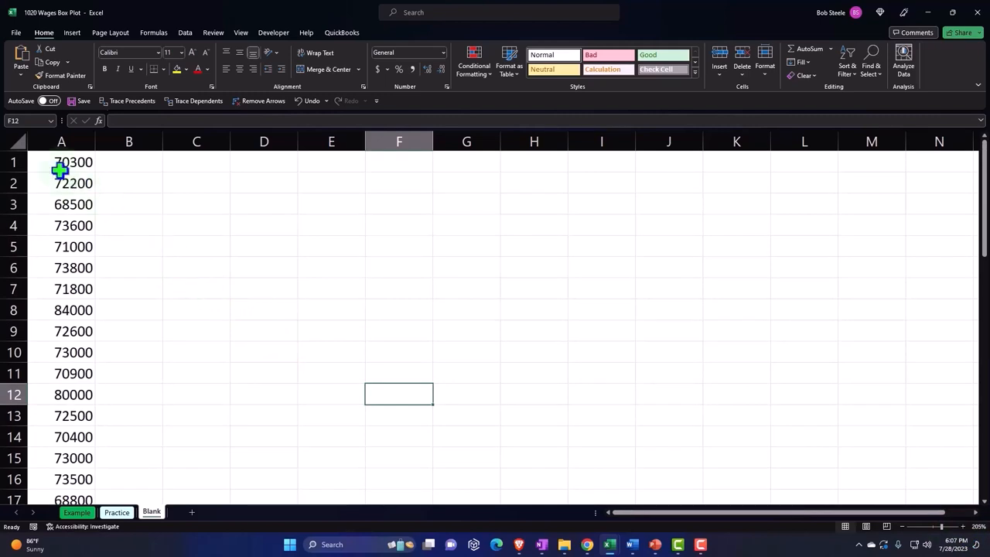
# - Select the whole wages column A ready for formatting
pyautogui.click(62, 141)
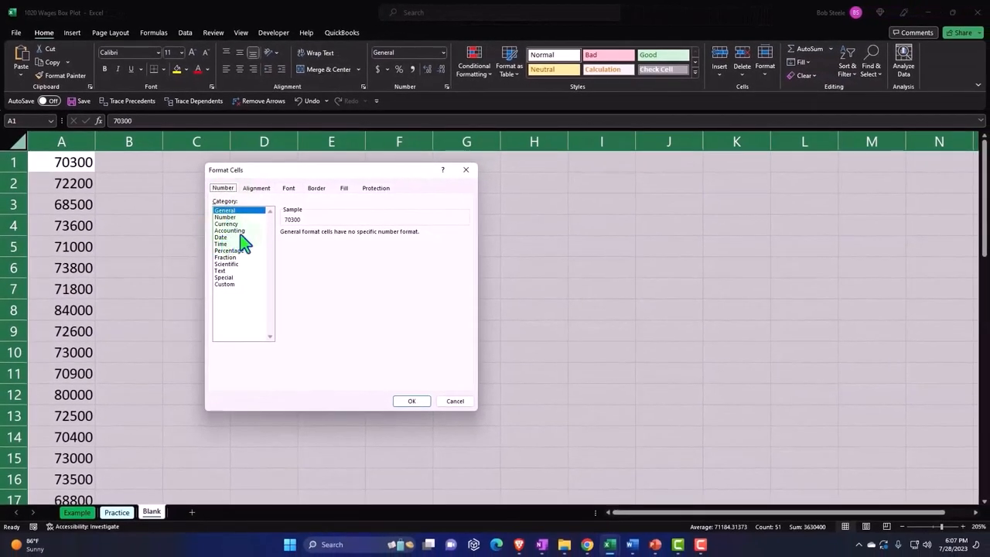
# - Apply a currency format with no symbol and 0 decimals, then make the wage figures bold
pyautogui.click(229, 230)
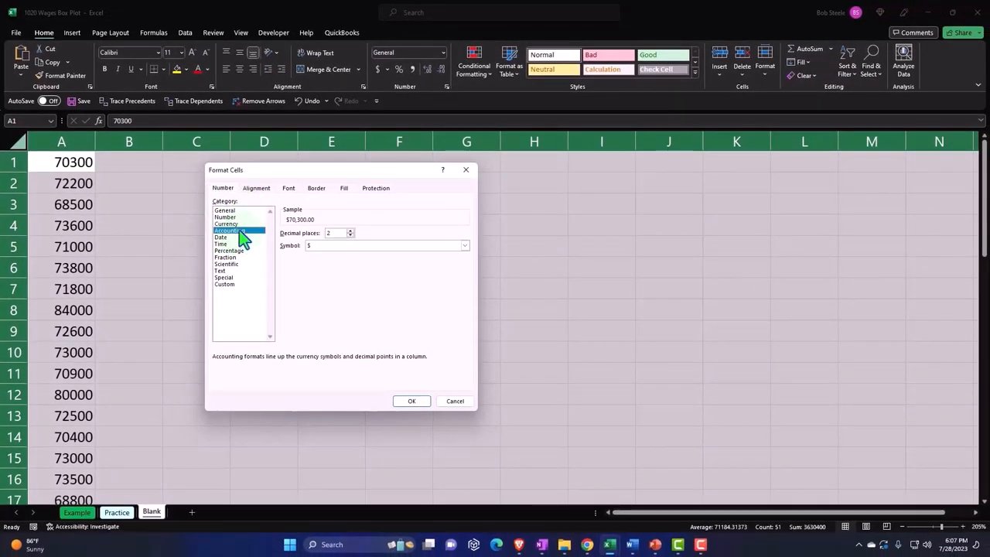
pyautogui.click(225, 223)
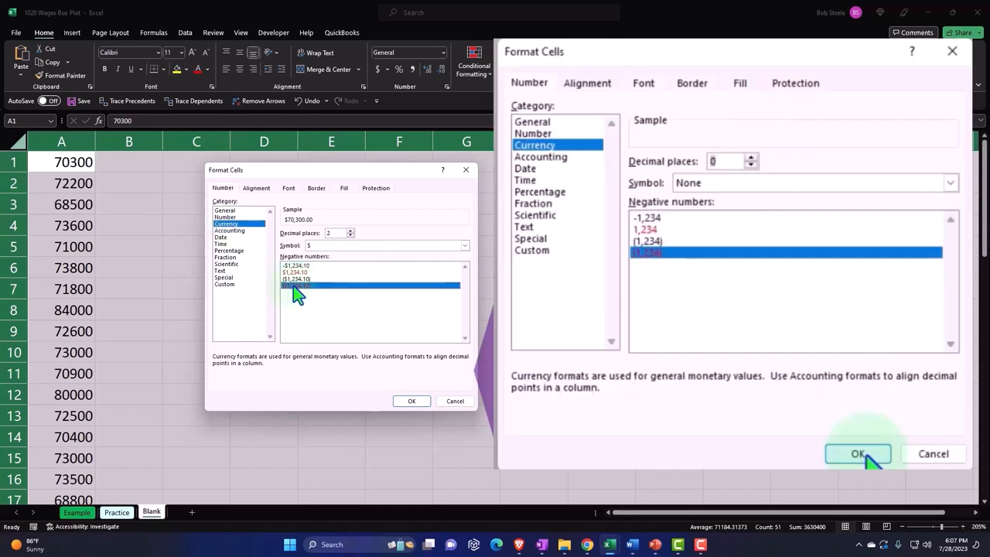
pyautogui.click(464, 244)
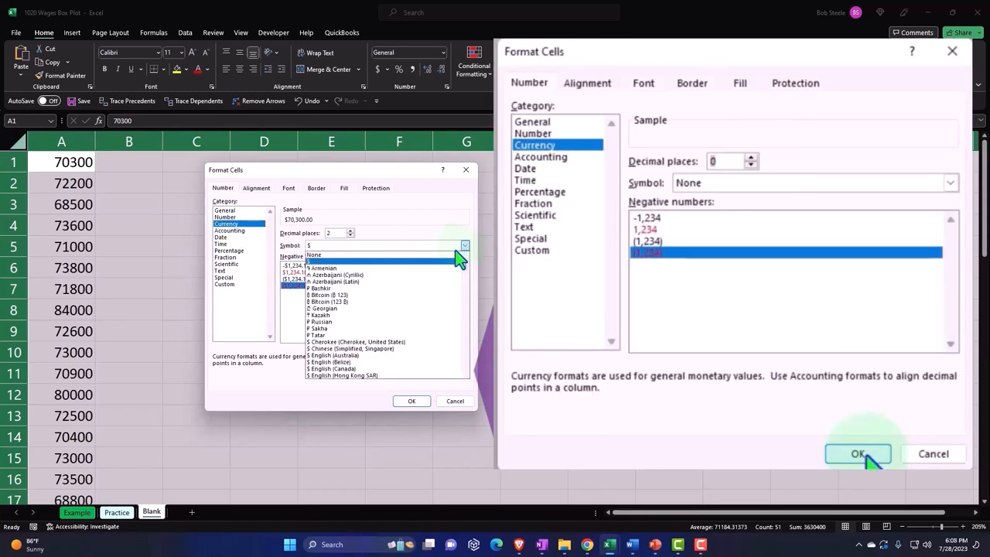
pyautogui.click(312, 255)
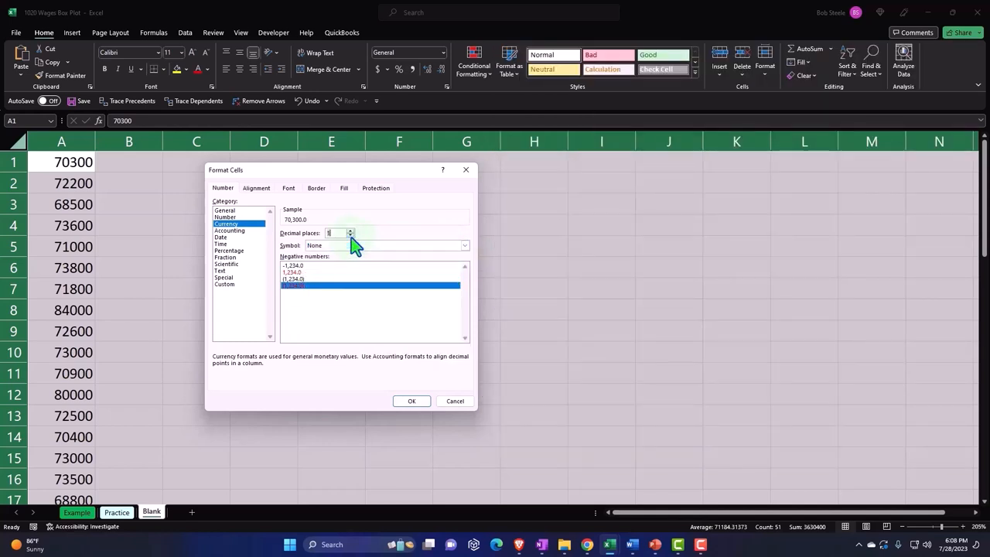
pyautogui.click(349, 235)
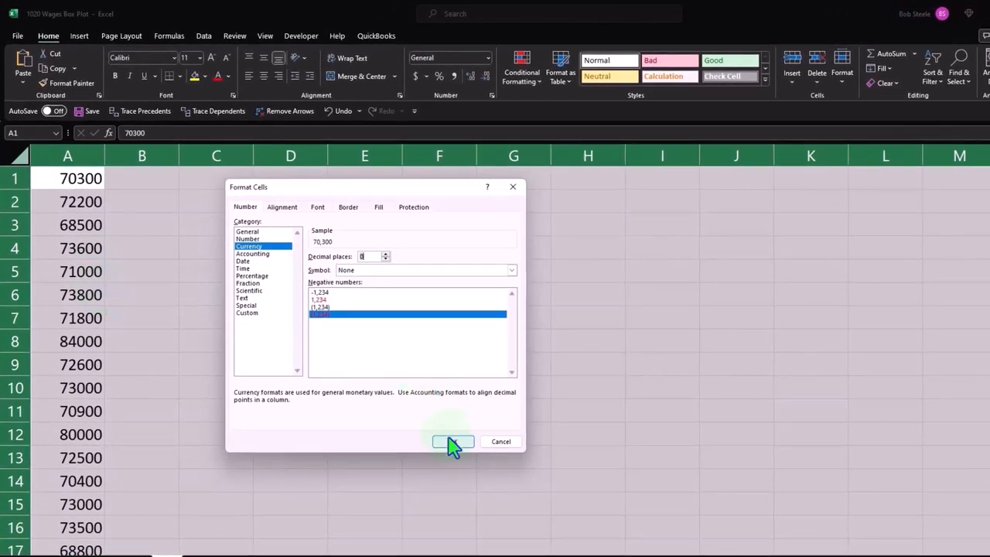
pyautogui.click(451, 441)
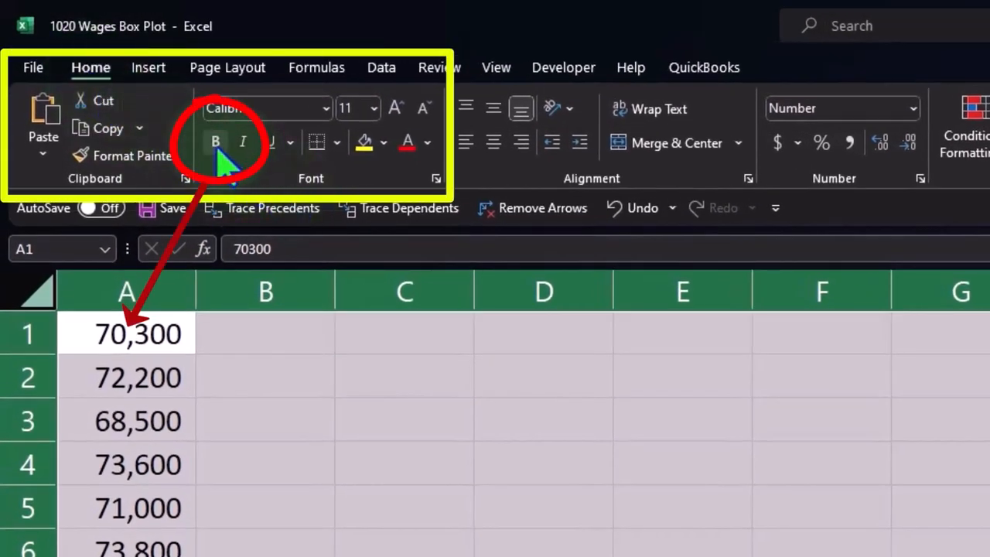
pyautogui.click(216, 142)
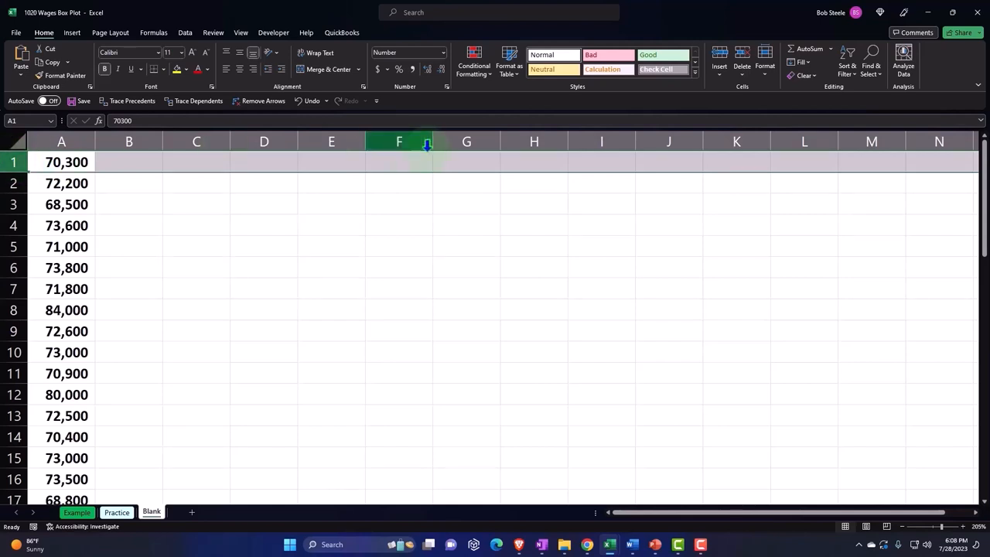
pyautogui.moveTo(675, 153)
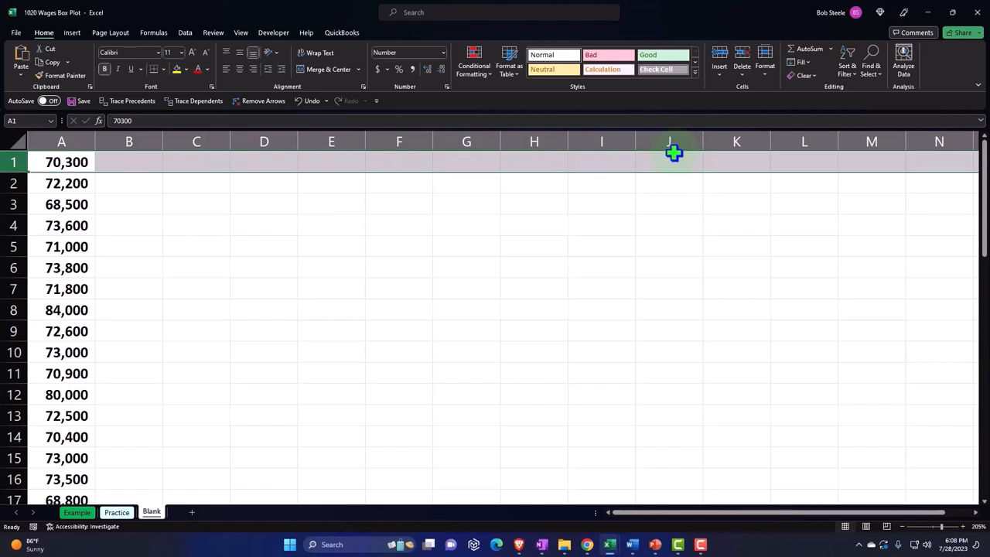
pyautogui.moveTo(110, 160)
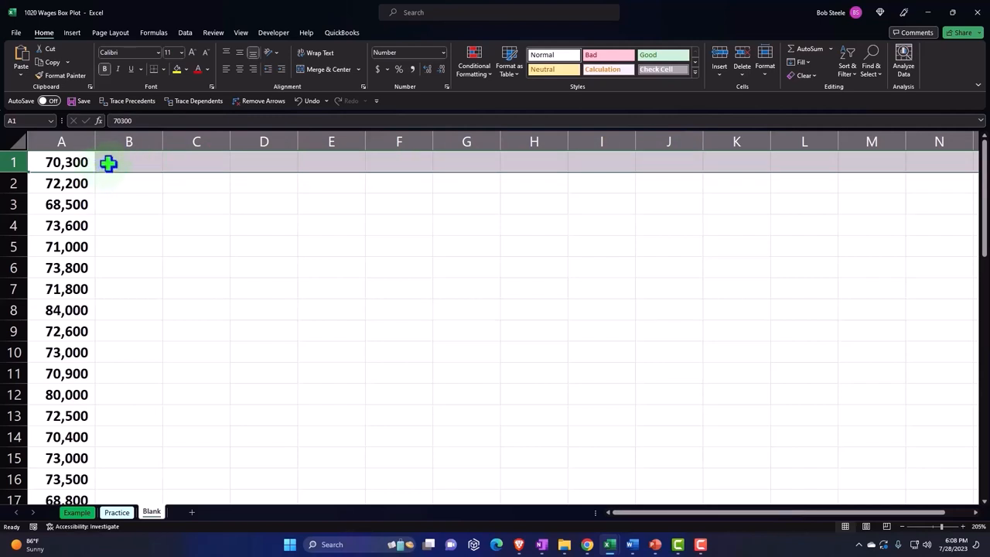
# - Insert a row above the figures and enter the header Wages in A1
pyautogui.rightClick(61, 162)
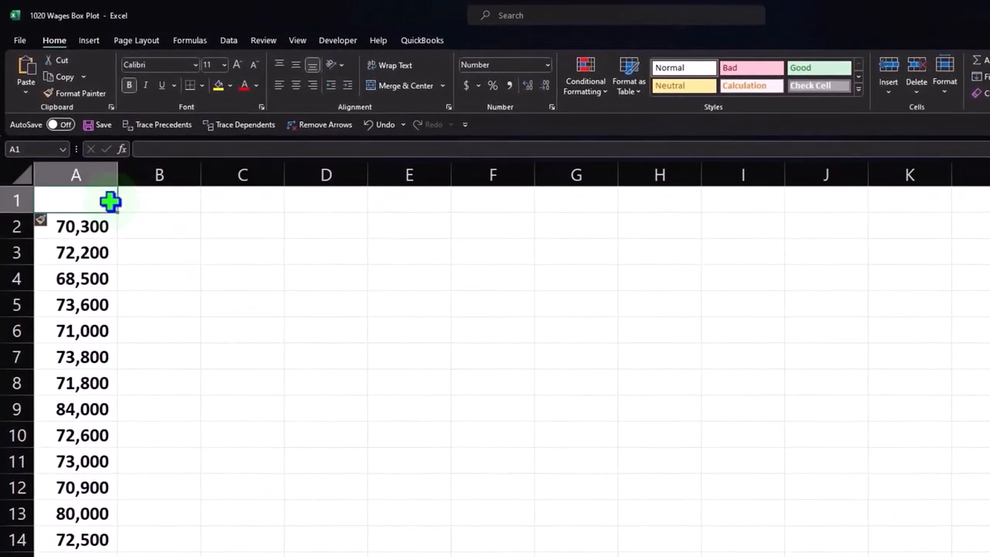
pyautogui.write('Wages')
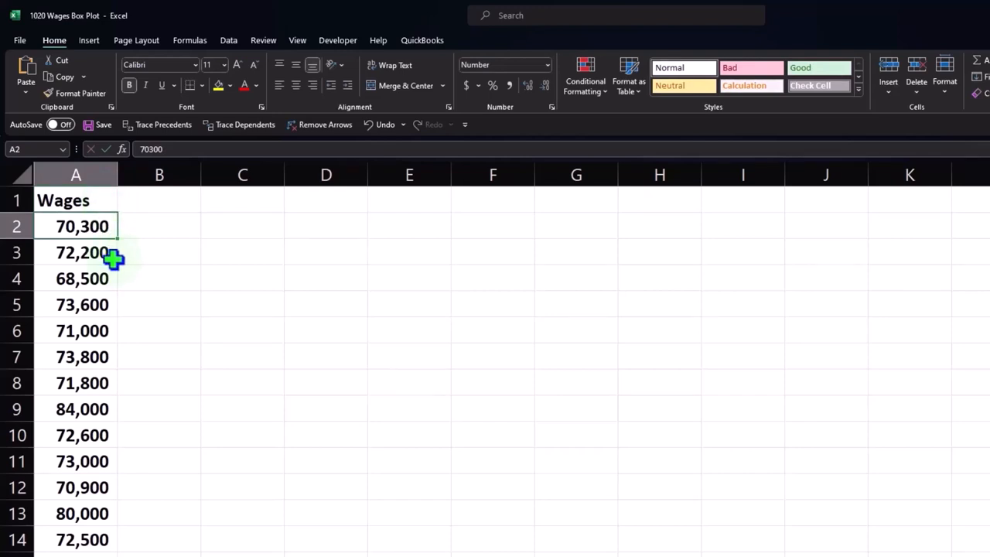
# - Convert the wages data into a table with headers and return to Home
pyautogui.click(82, 279)
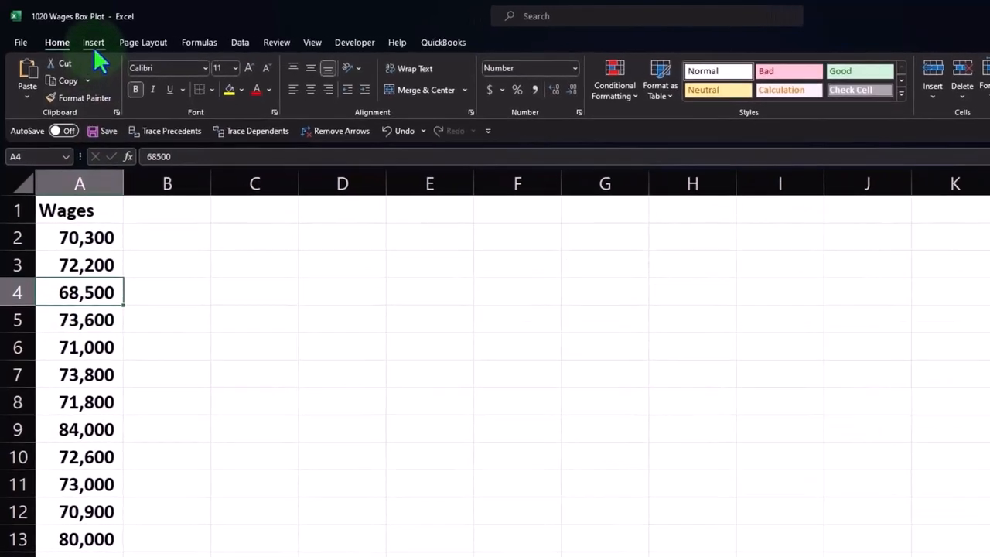
pyautogui.click(93, 41)
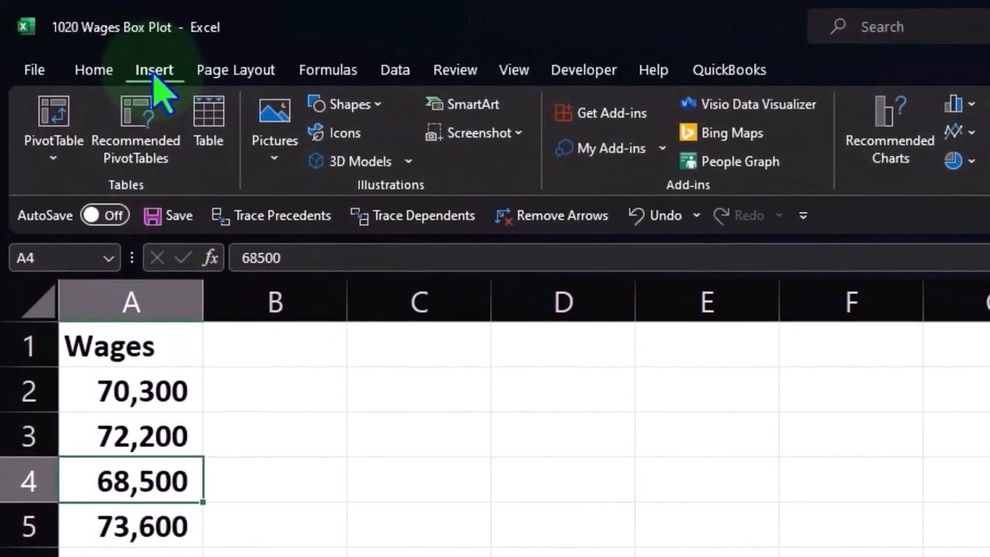
pyautogui.moveTo(193, 93)
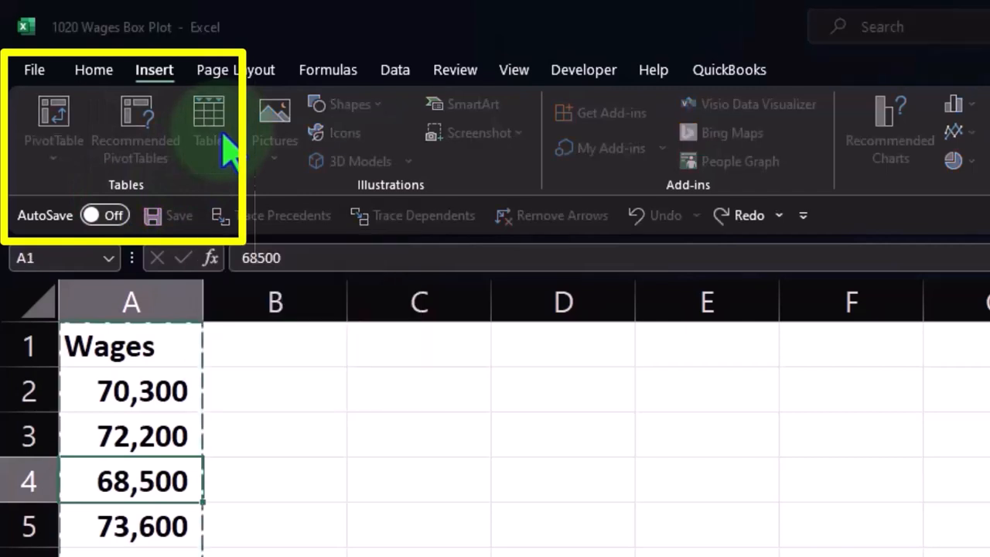
pyautogui.moveTo(204, 472)
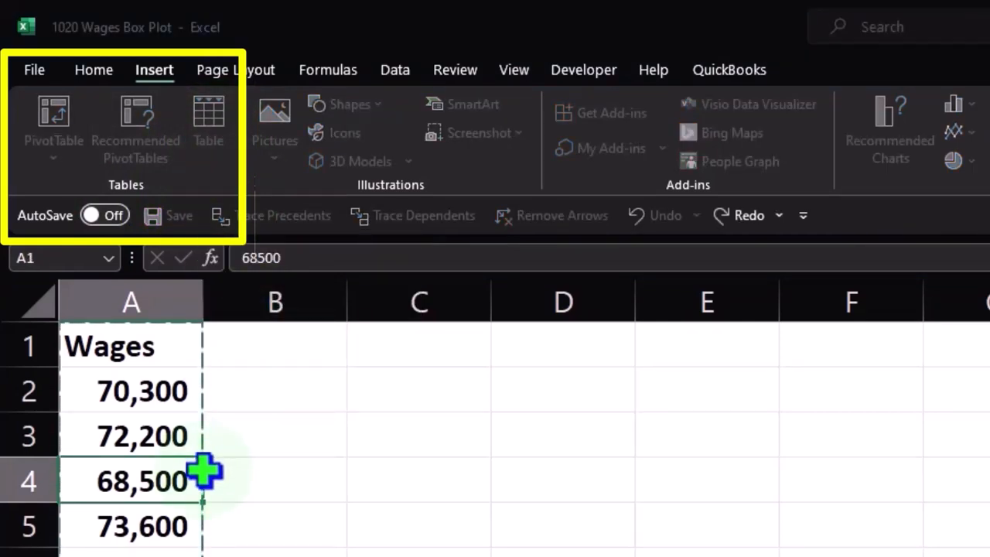
pyautogui.moveTo(207, 420)
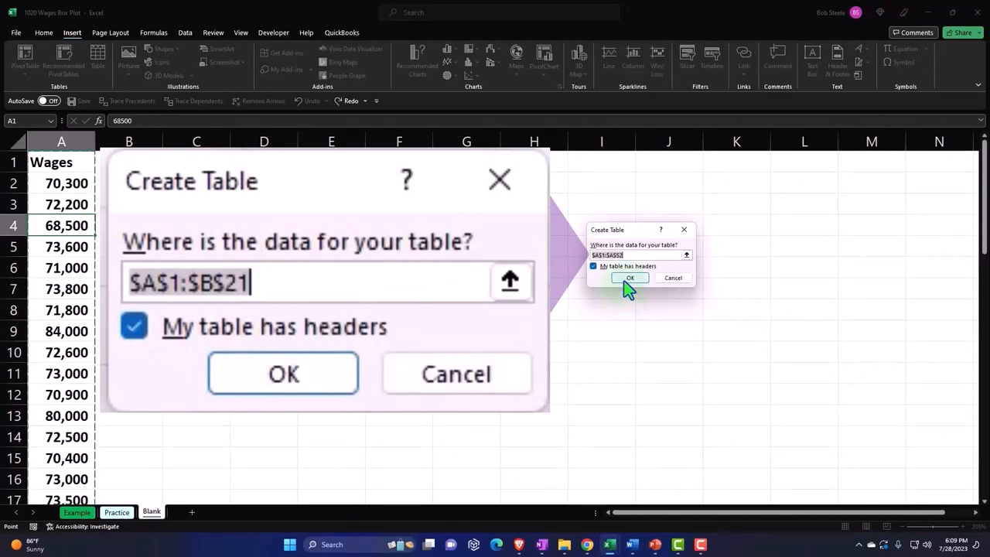
pyautogui.click(629, 279)
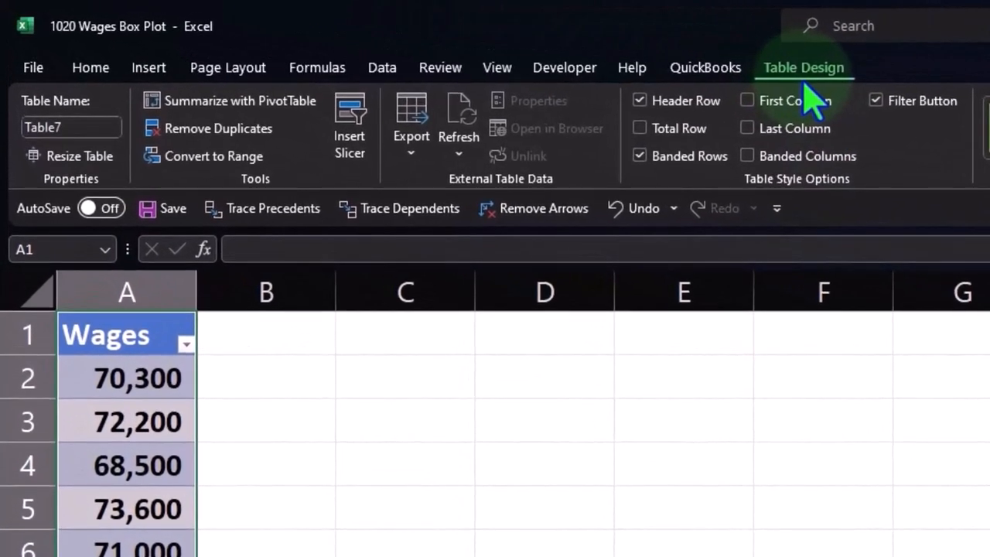
pyautogui.click(405, 465)
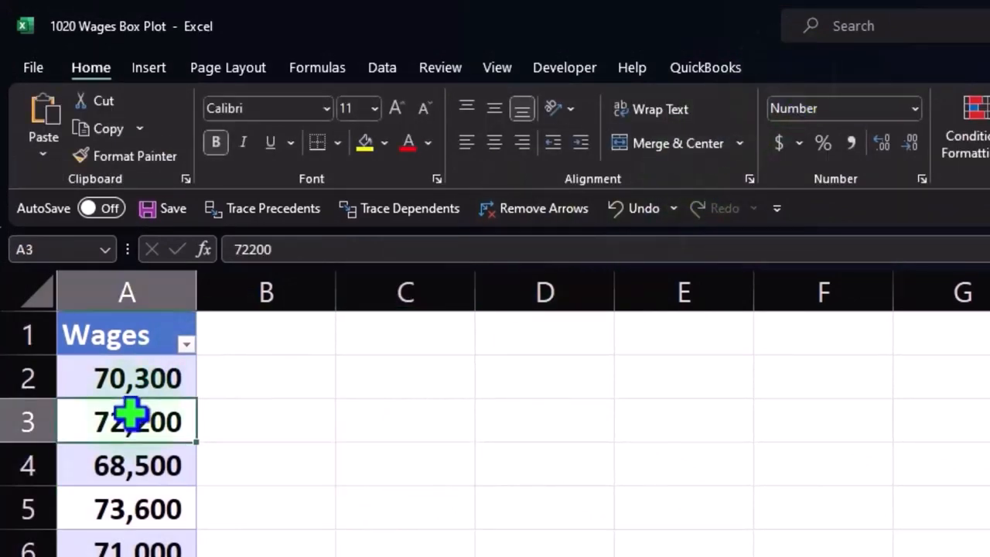
pyautogui.click(803, 68)
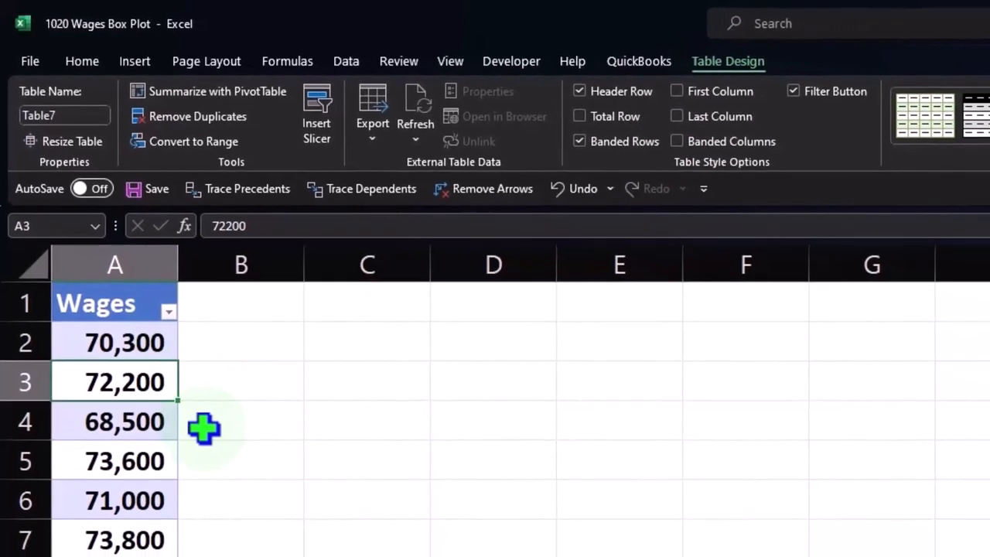
pyautogui.scroll(-3)
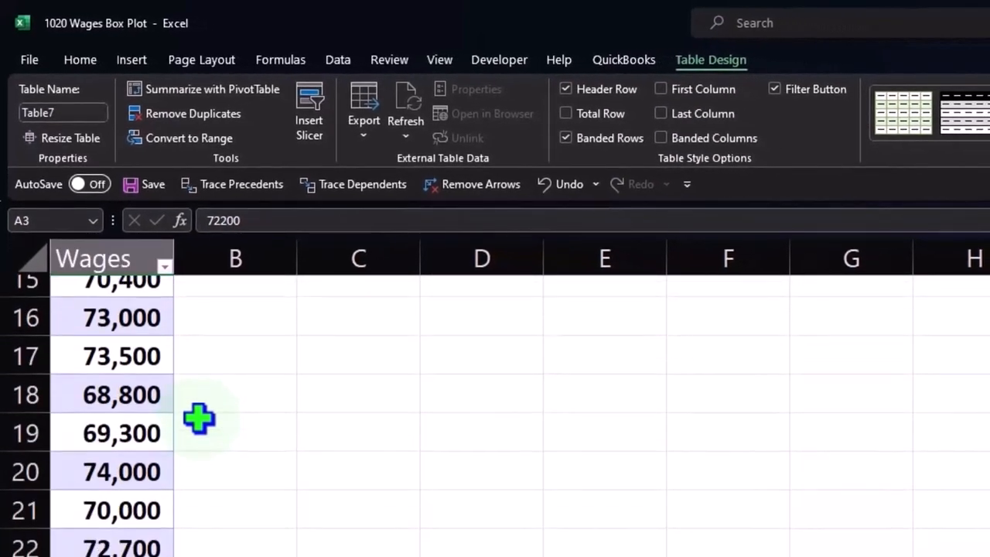
pyautogui.scroll(-3)
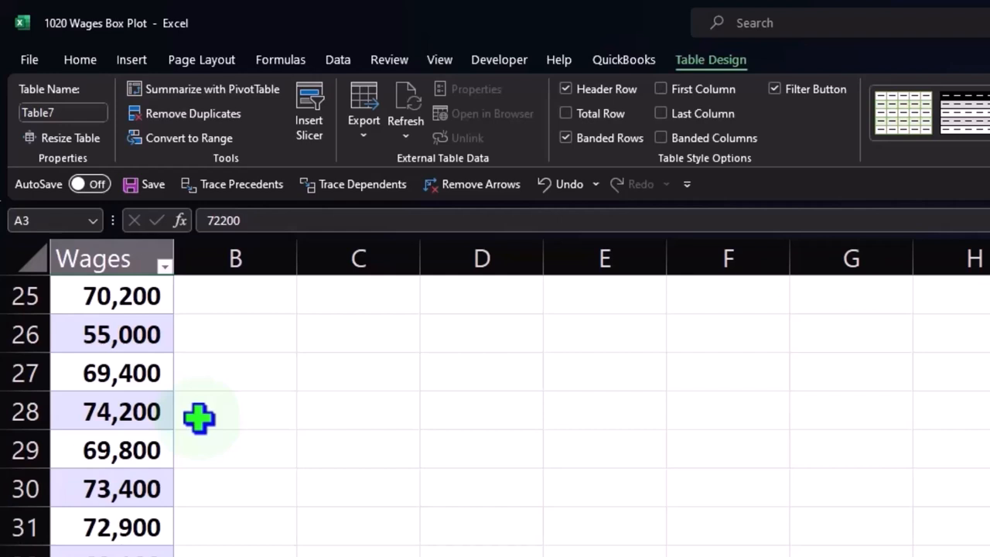
pyautogui.scroll(-3)
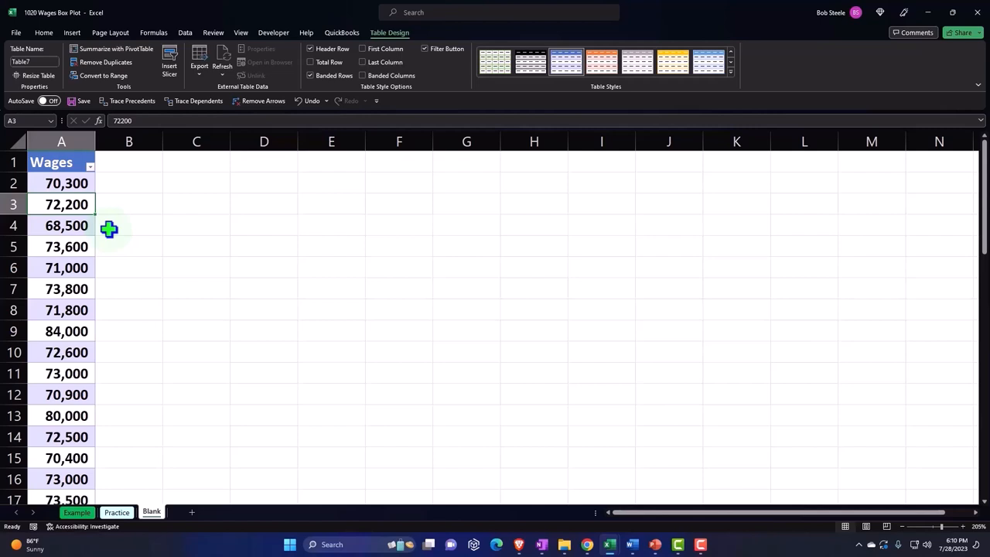
# - Sort the Wages table largest to smallest via its filter dropdown and review the order
pyautogui.click(89, 167)
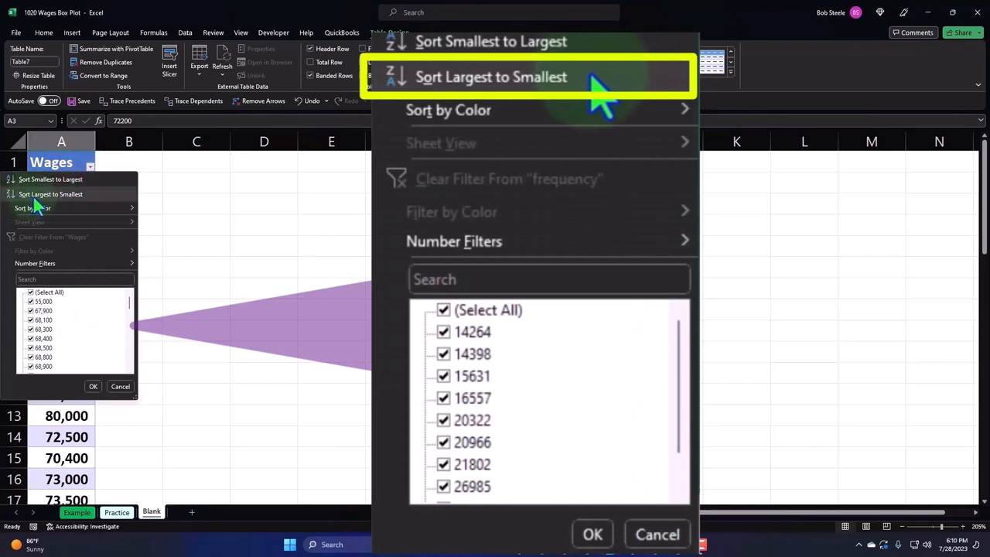
pyautogui.click(492, 77)
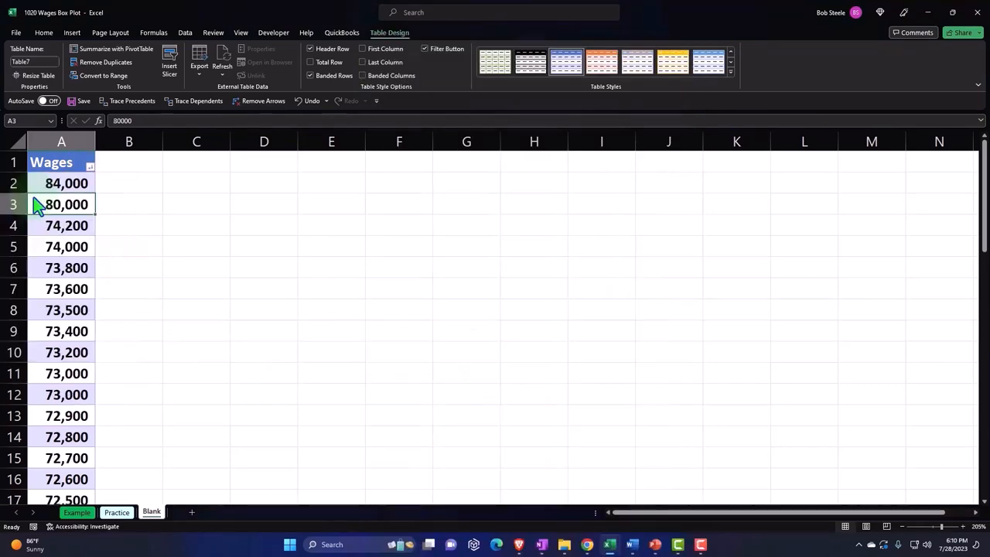
pyautogui.scroll(-3)
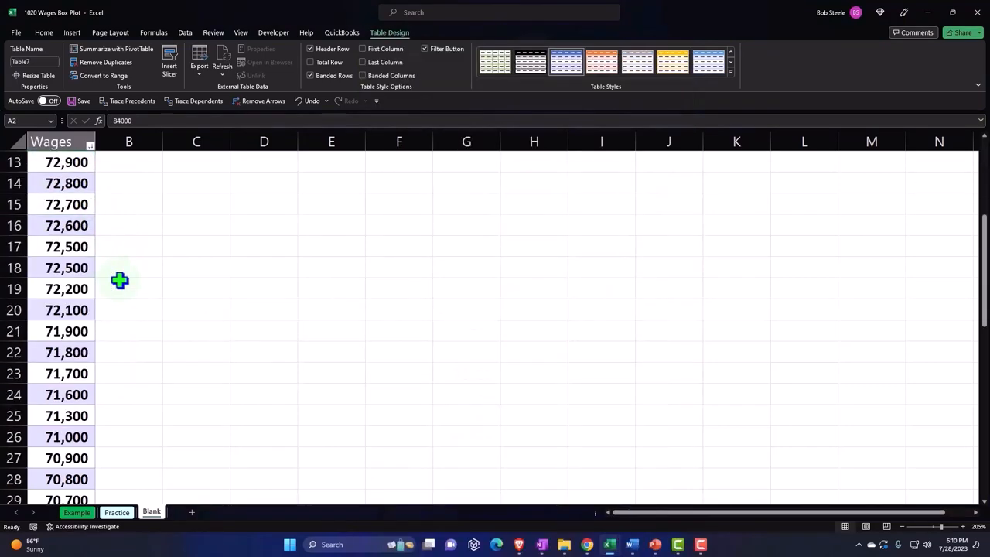
pyautogui.scroll(-3)
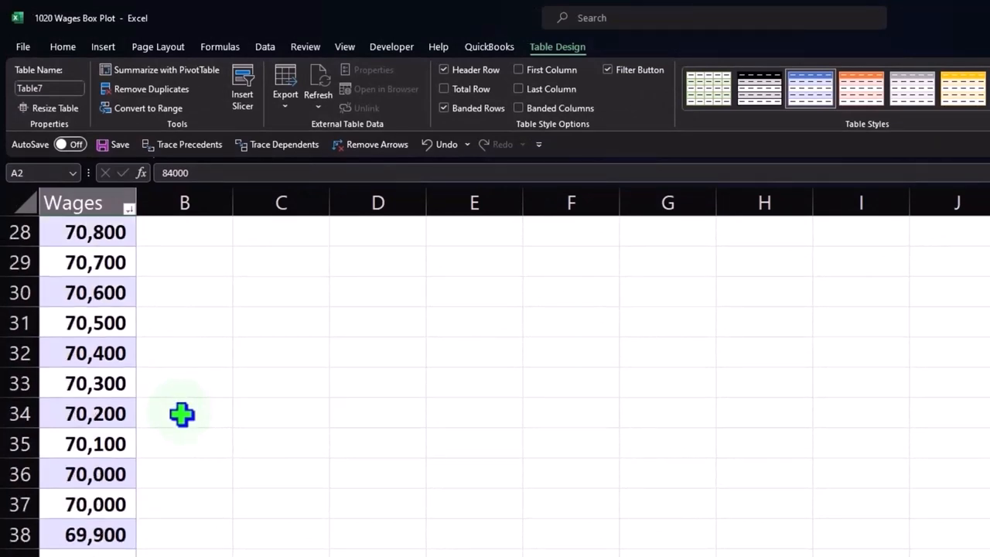
pyautogui.scroll(3)
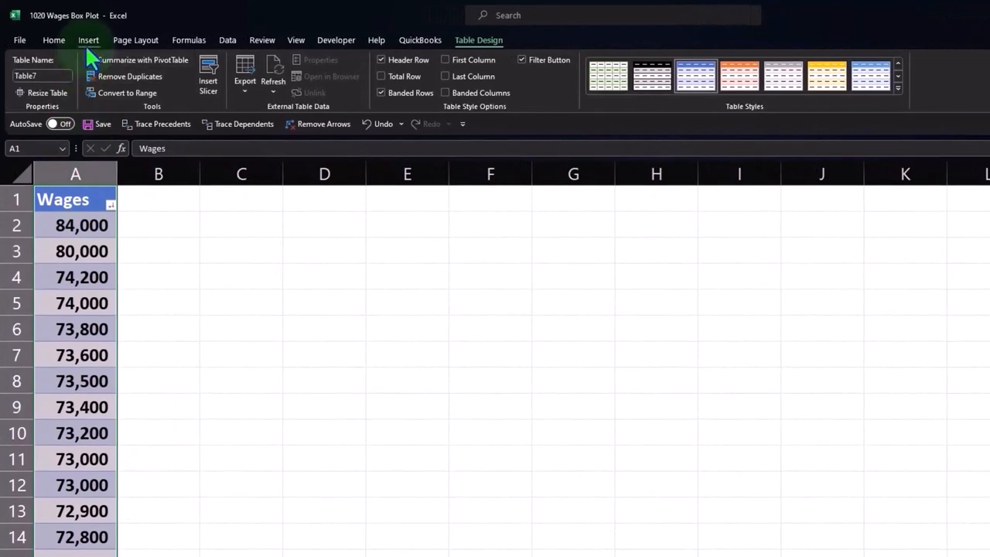
# - Show the Insert Statistic Chart choices to preview a box and whisker chart
pyautogui.click(88, 41)
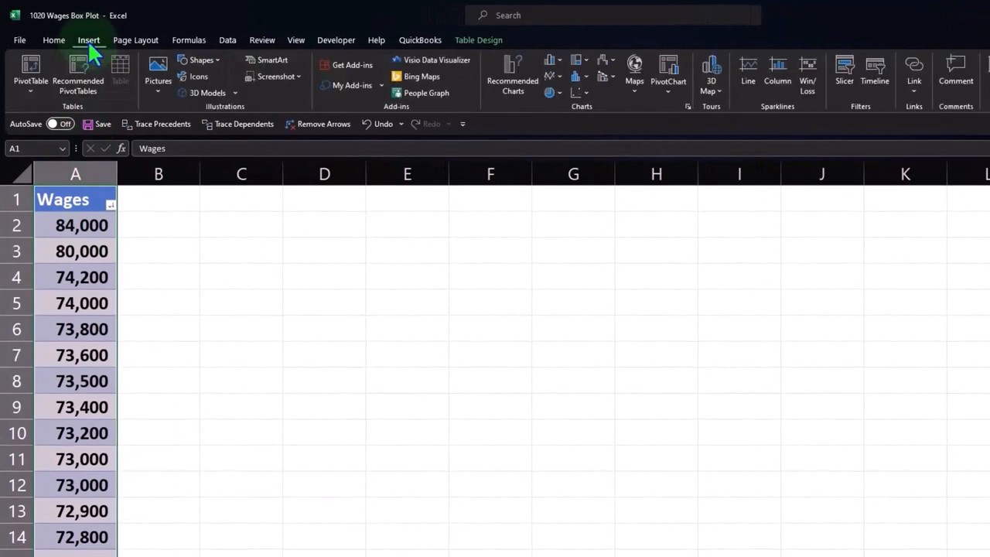
pyautogui.moveTo(580, 124)
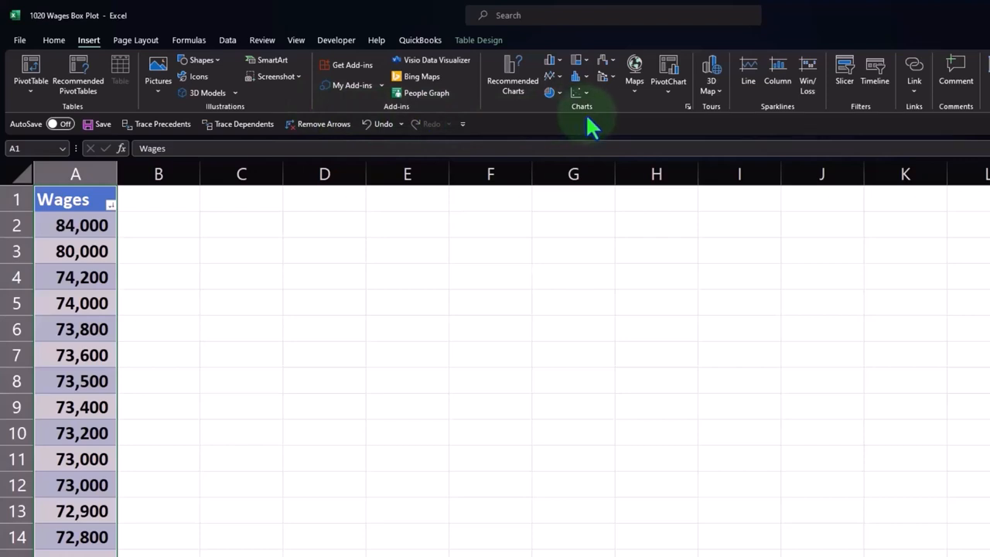
pyautogui.moveTo(575, 76)
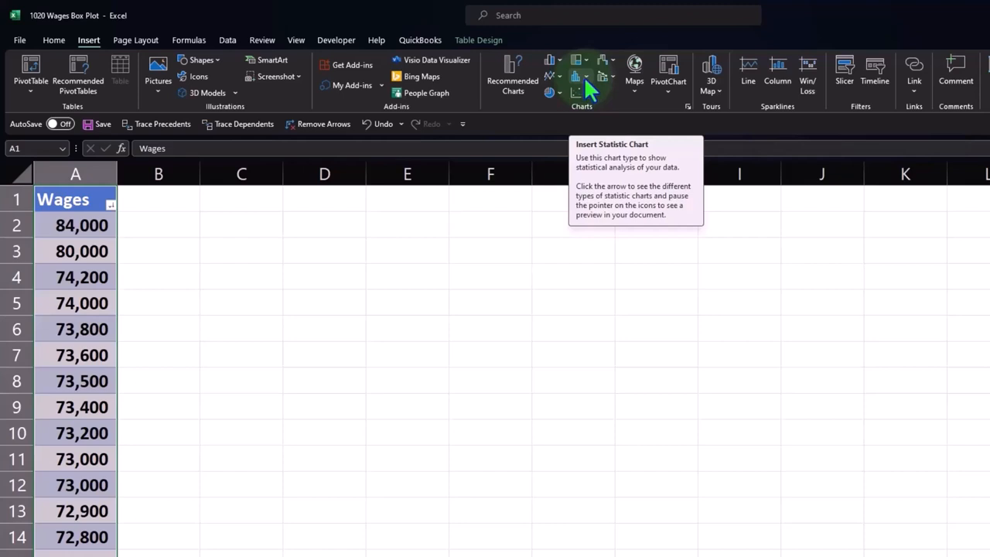
pyautogui.click(576, 76)
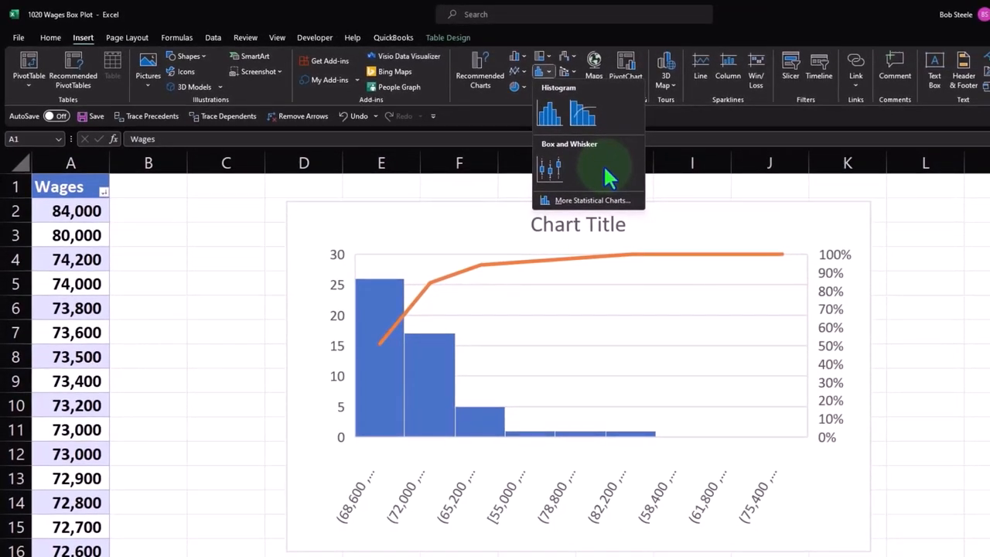
pyautogui.moveTo(634, 139)
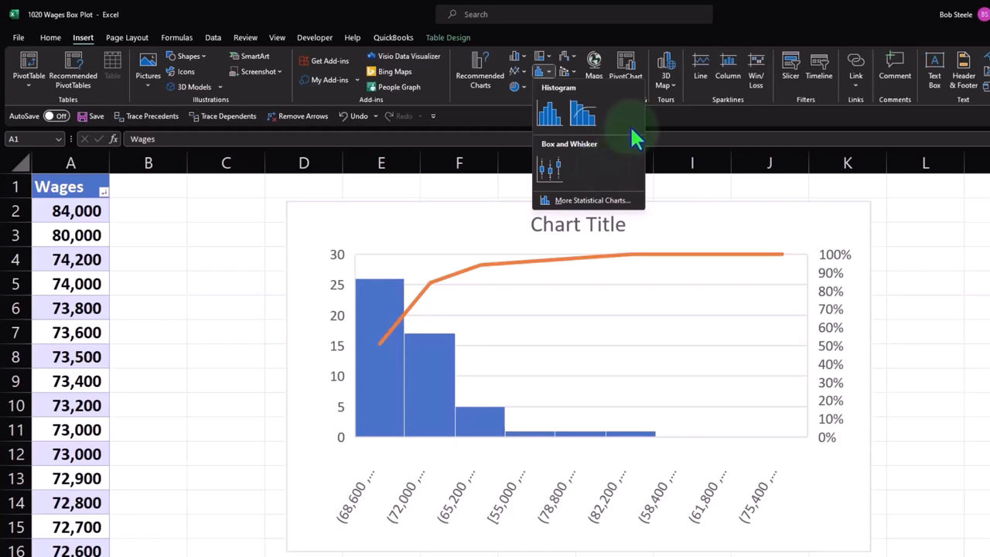
pyautogui.moveTo(549, 169)
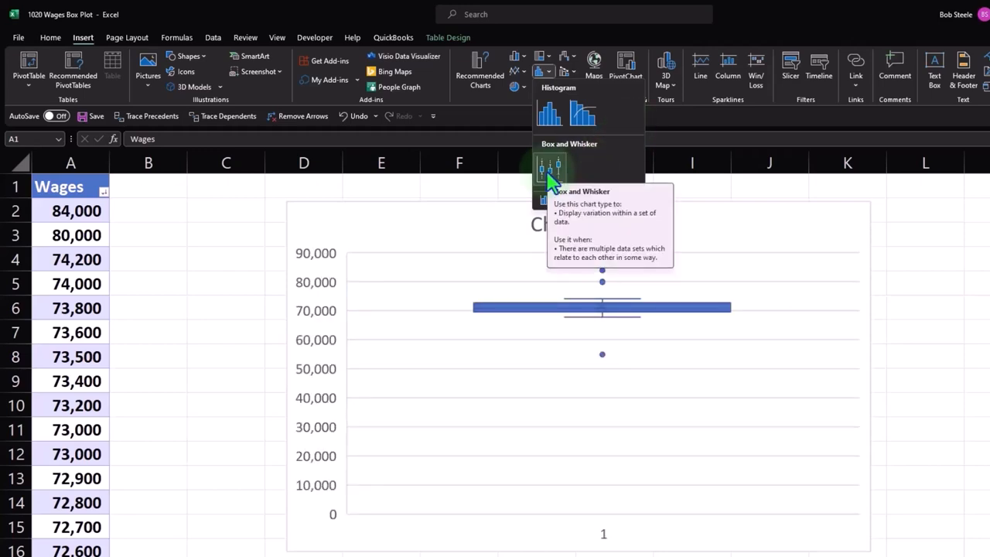